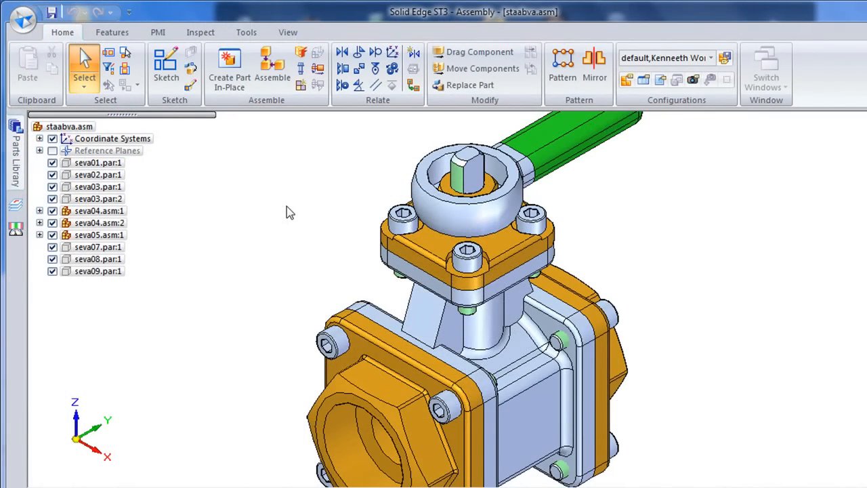
mouse_move(231, 158)
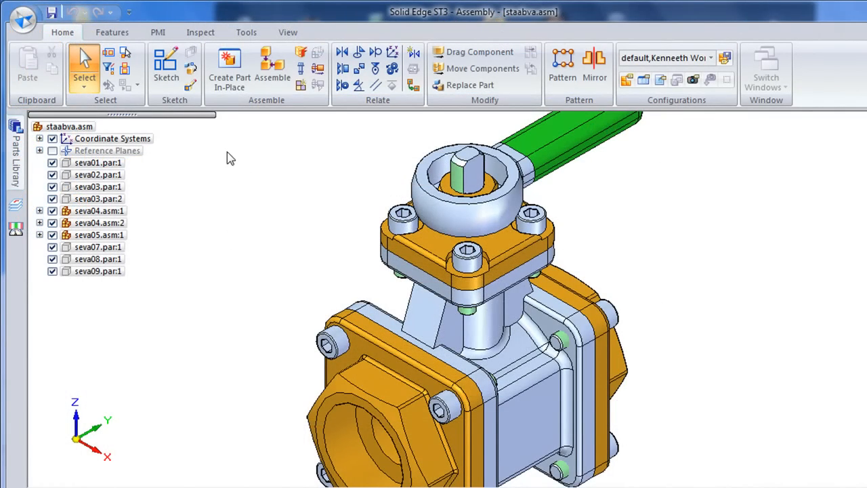
Step: Switch the ribbon to the View tab to show the Orient and Style tools
left_click(288, 32)
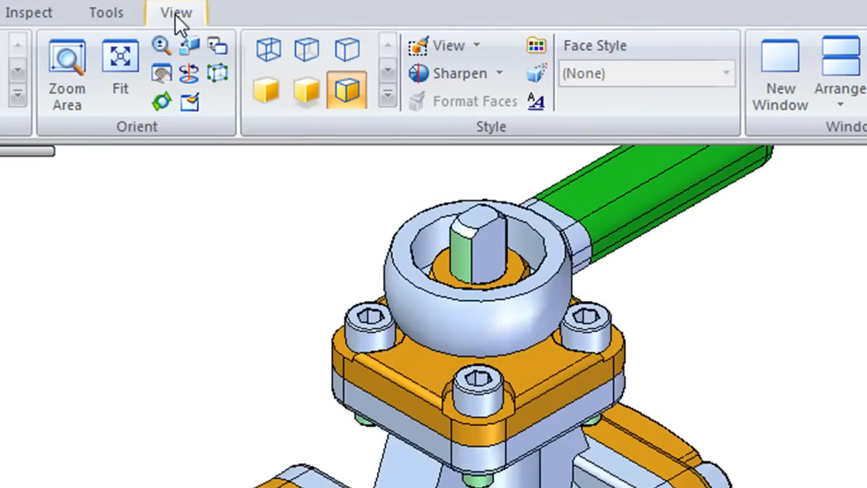
mouse_move(446, 46)
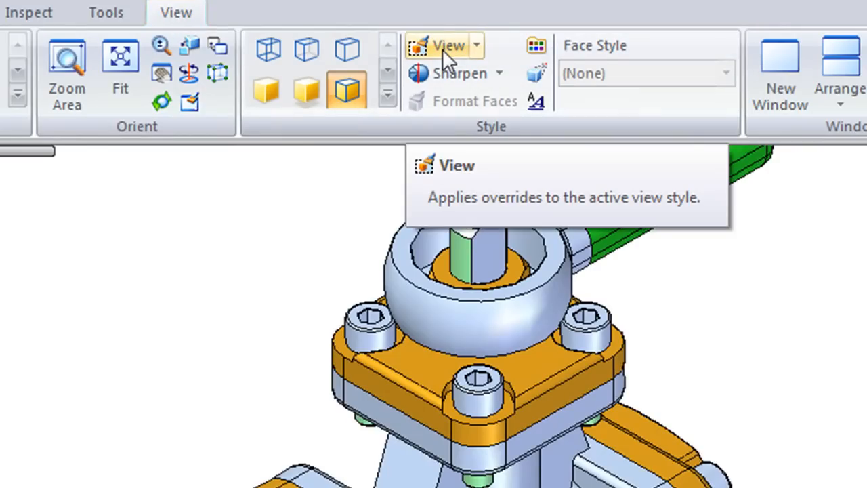
Step: In Format View, set smooth shading with edge overlay, hidden lines off, and shadows on
left_click(443, 45)
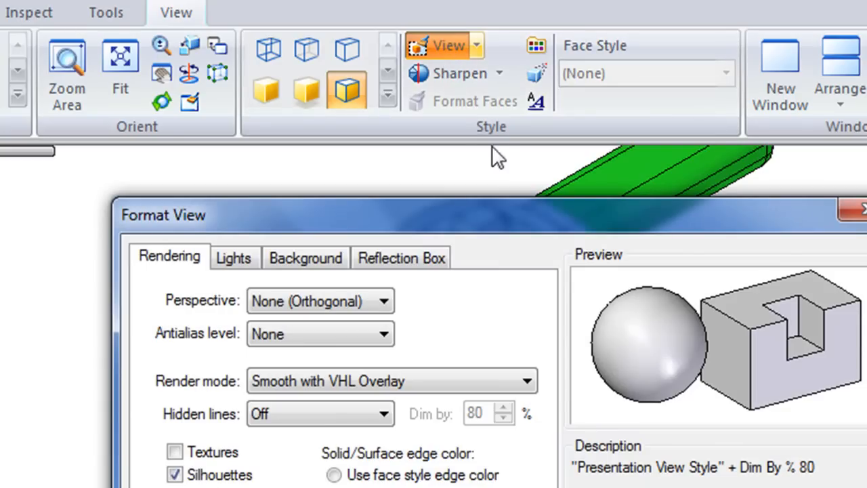
mouse_move(546, 217)
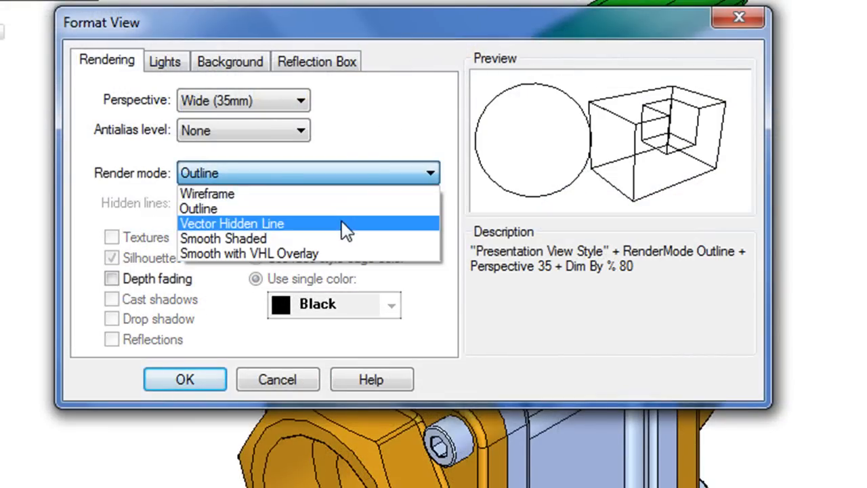
left_click(223, 238)
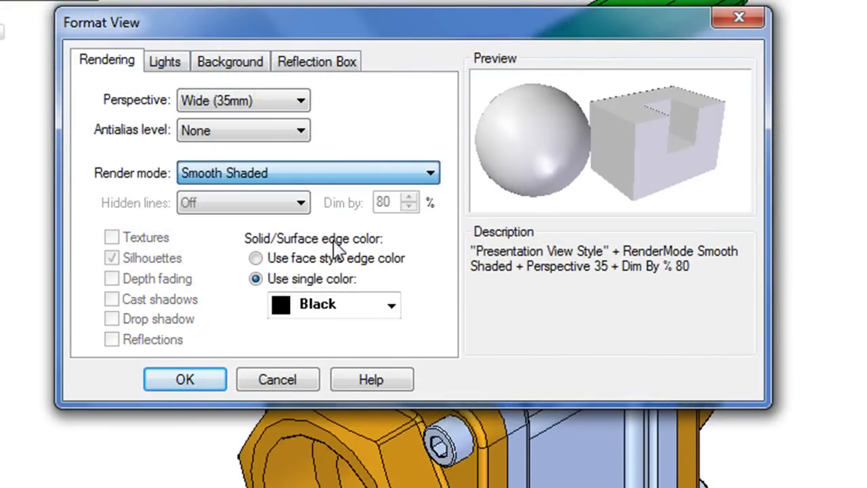
left_click(430, 173)
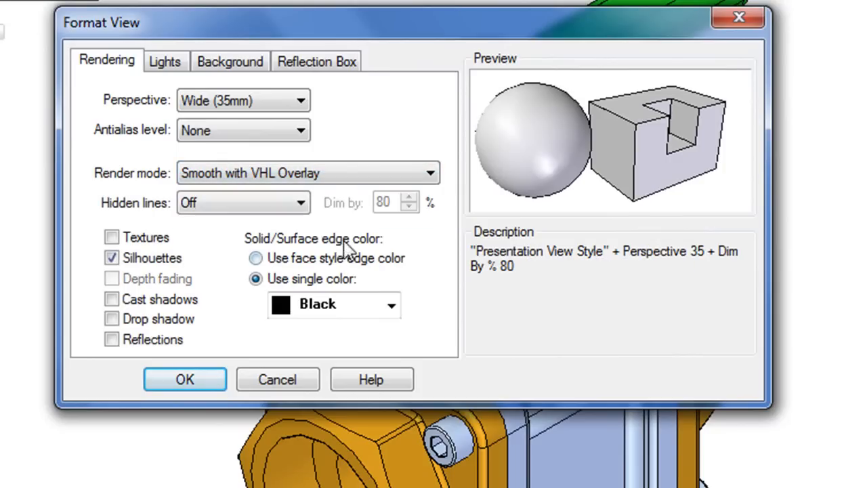
mouse_move(208, 352)
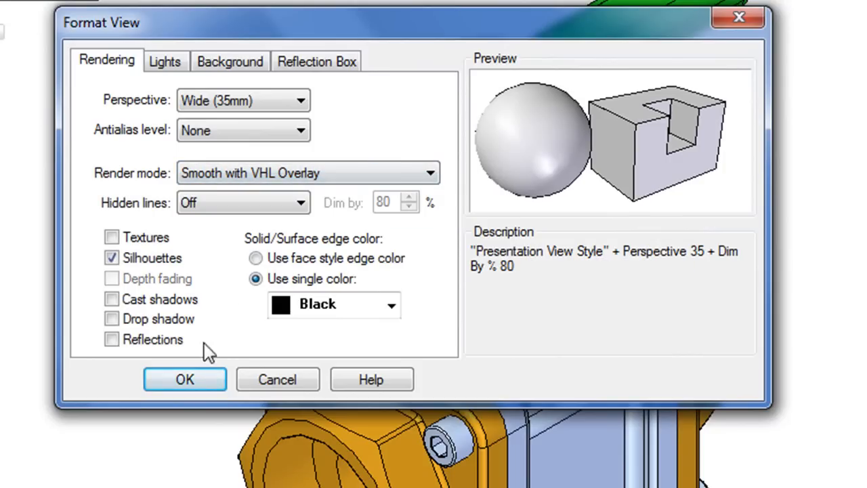
left_click(300, 203)
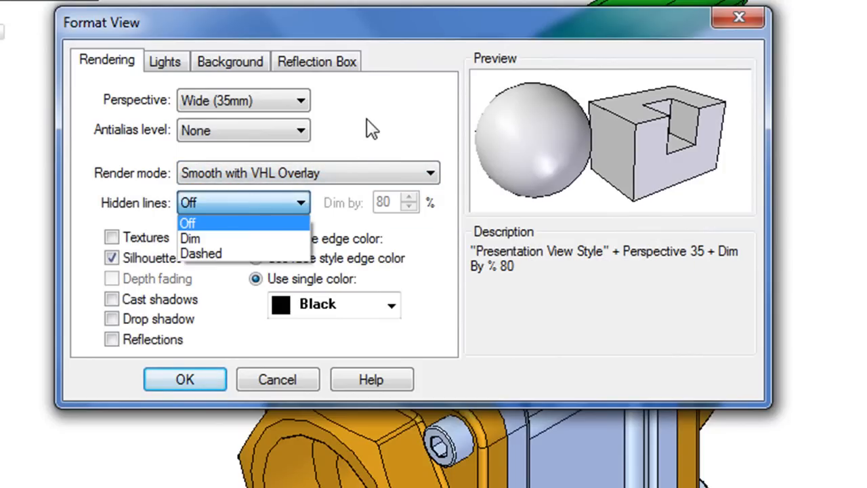
left_click(188, 223)
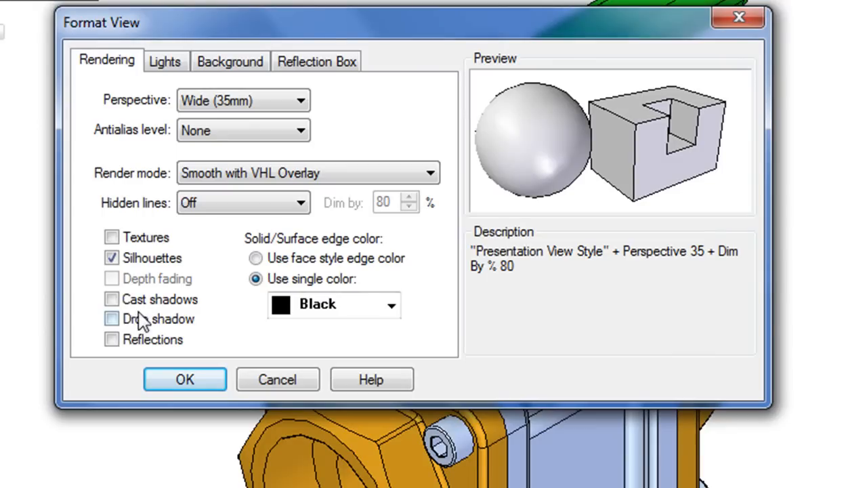
left_click(111, 299)
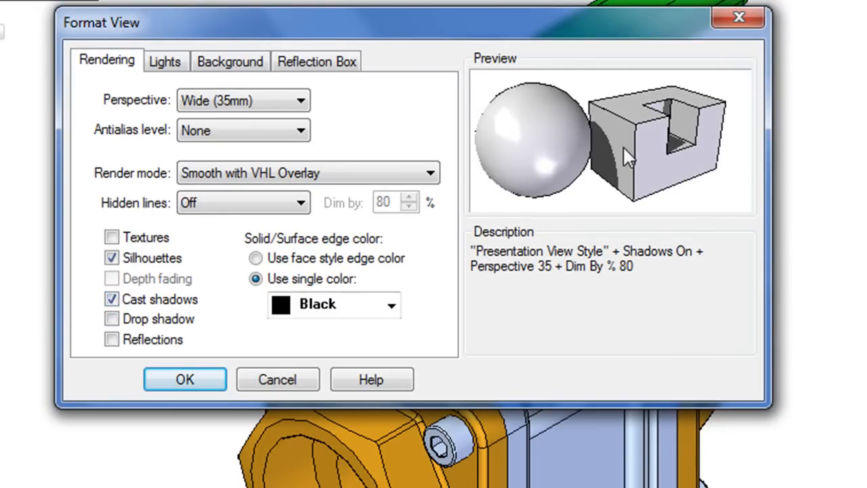
left_click(112, 318)
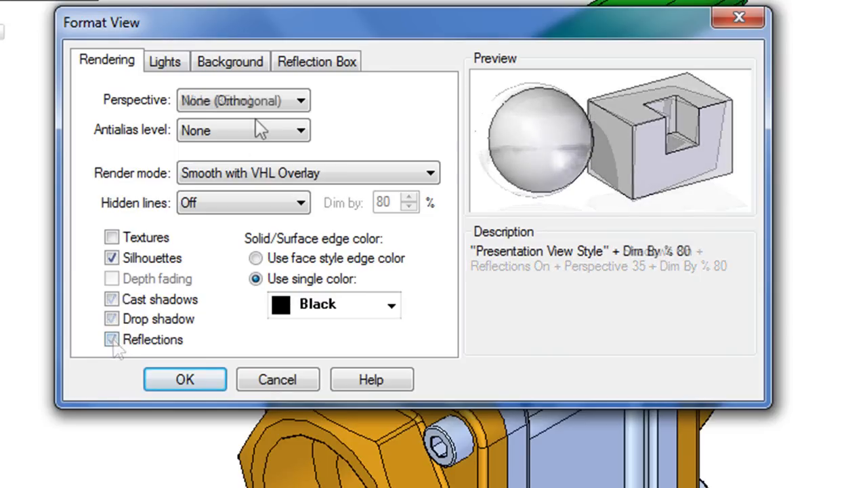
Step: Set the perspective lens to Wide (35mm) and apply the view style
left_click(300, 101)
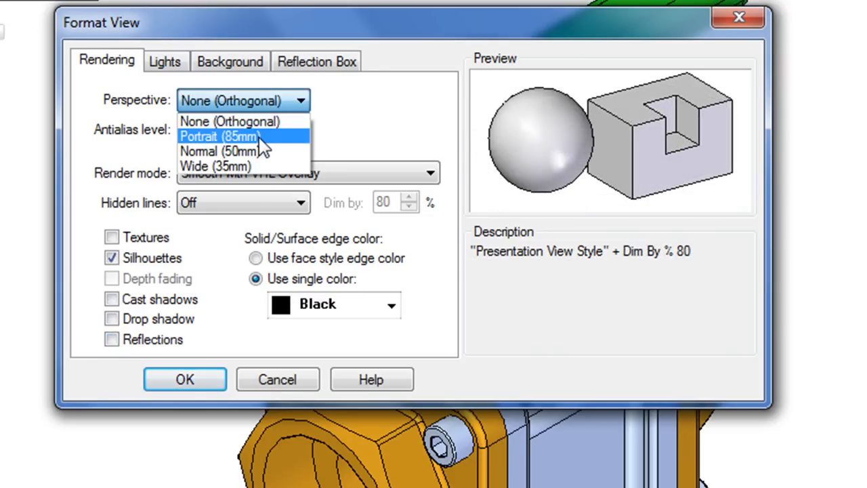
left_click(218, 136)
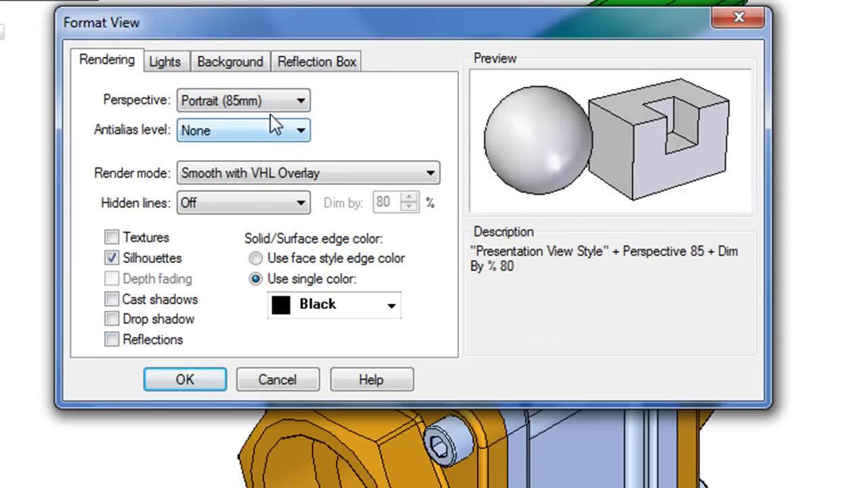
left_click(301, 100)
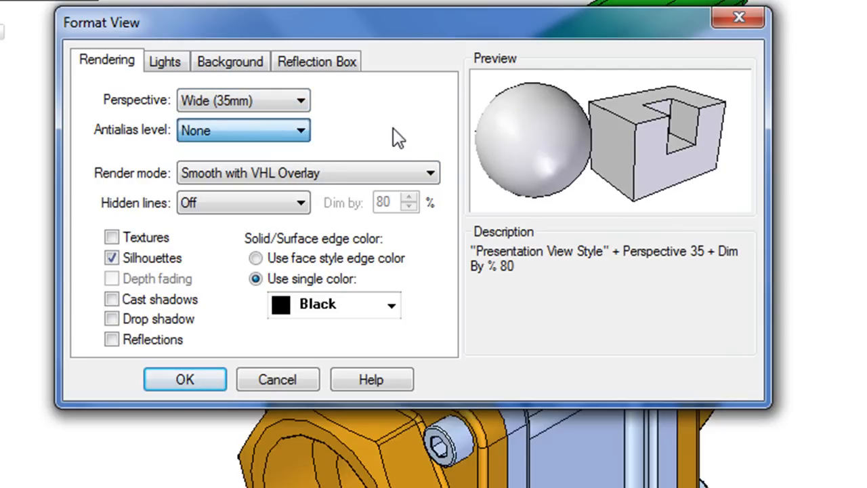
left_click(184, 379)
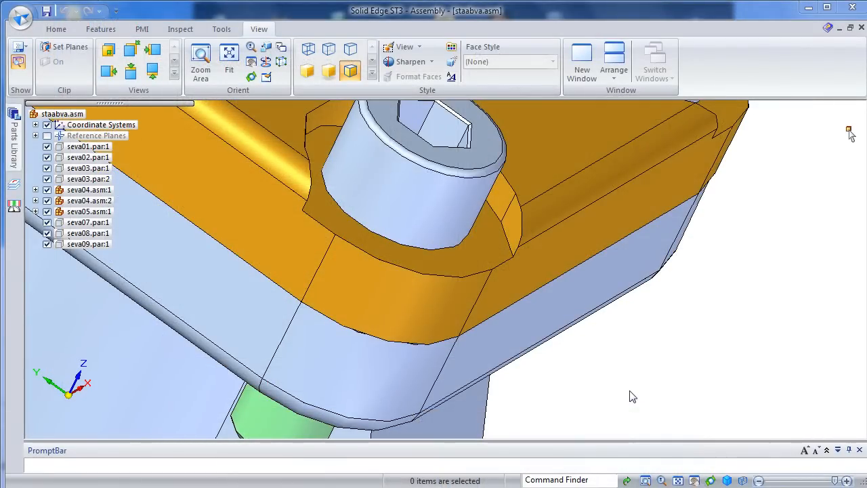
mouse_move(493, 264)
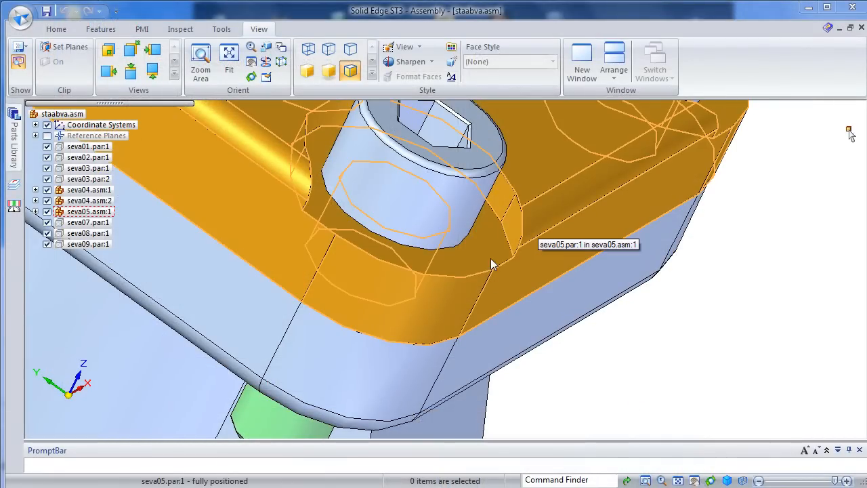
mouse_move(527, 235)
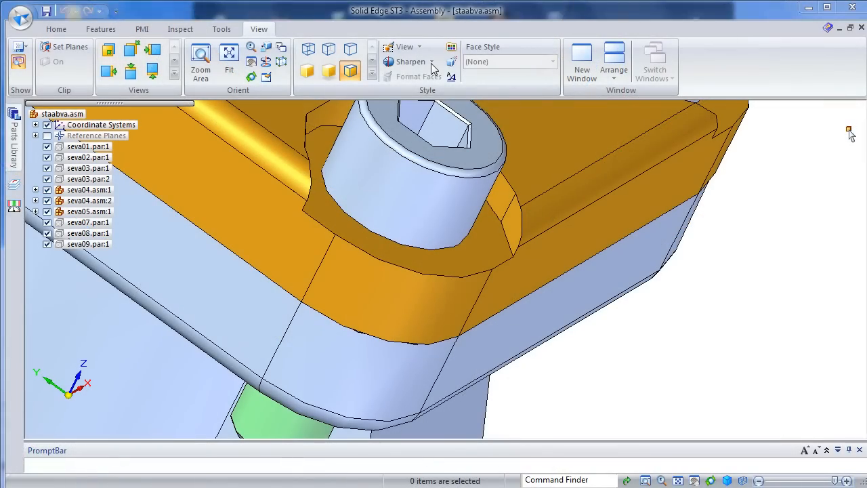
Step: Raise display sharpness to level 3, then to 5 Finer display
left_click(432, 62)
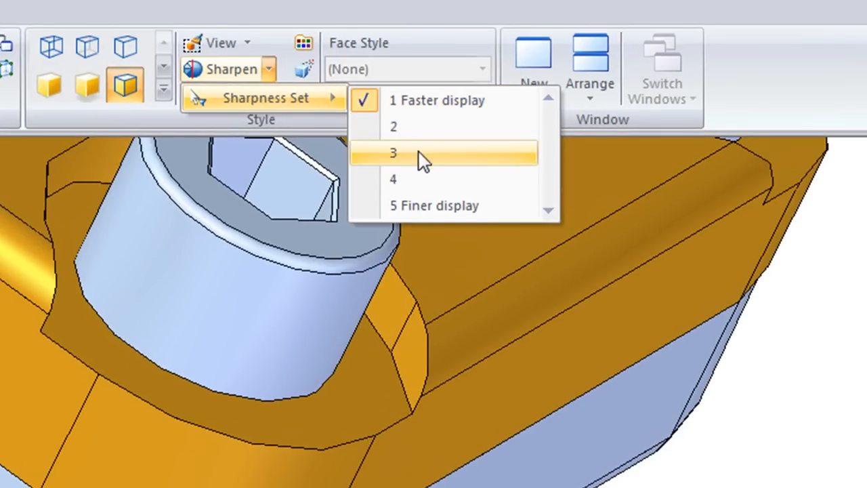
left_click(406, 153)
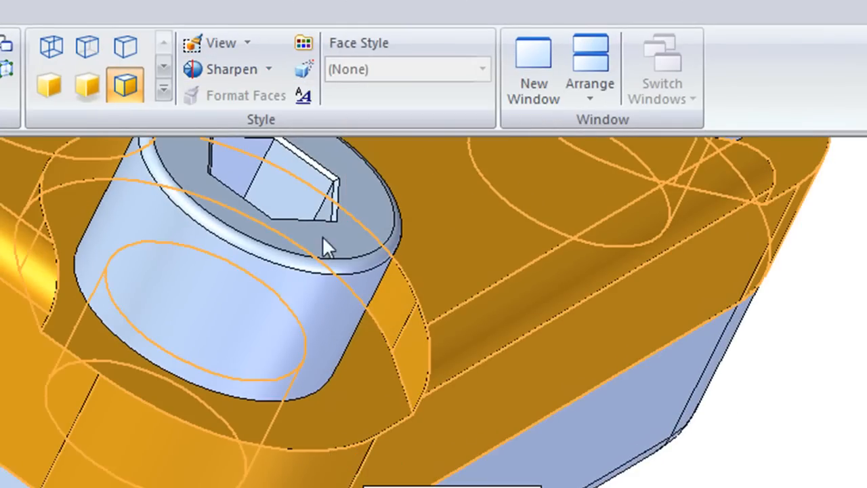
left_click(268, 68)
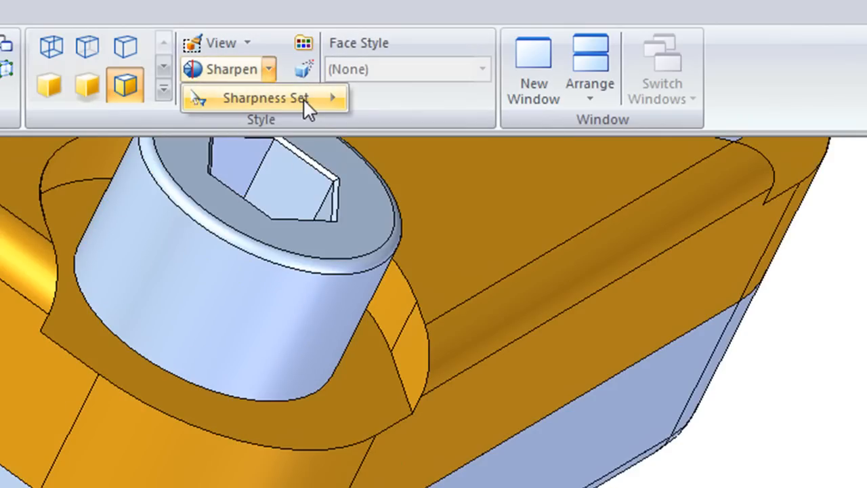
left_click(264, 97)
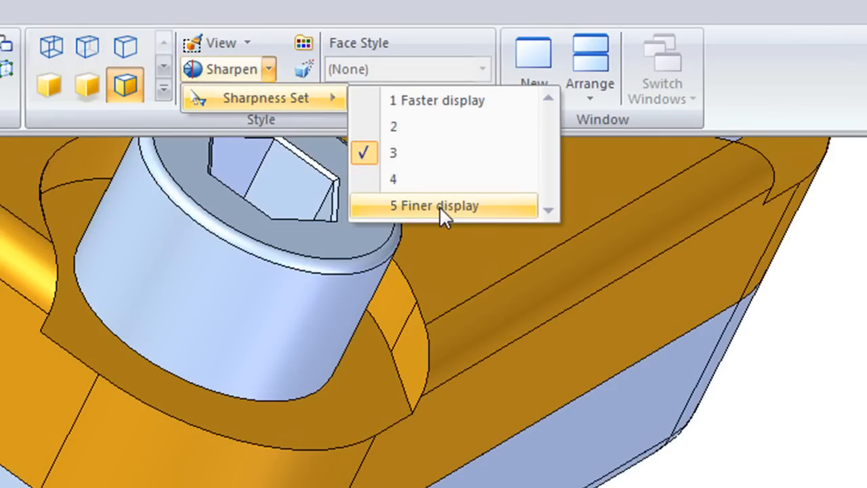
left_click(433, 205)
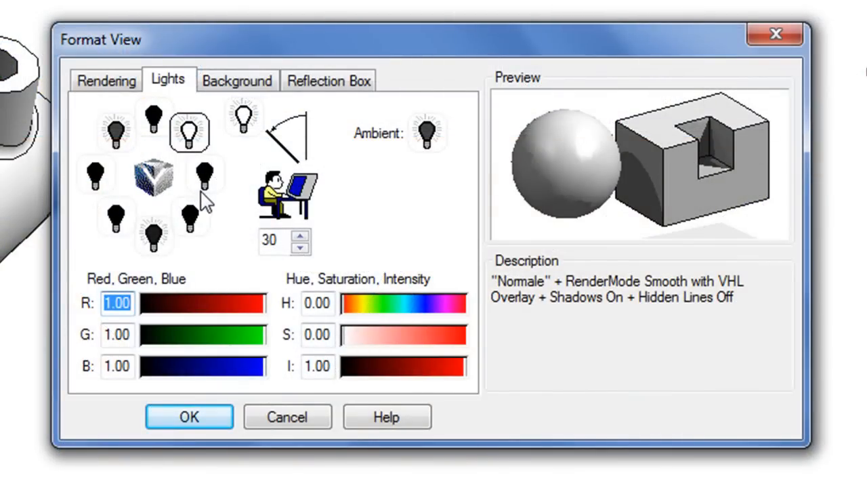
mouse_move(235, 242)
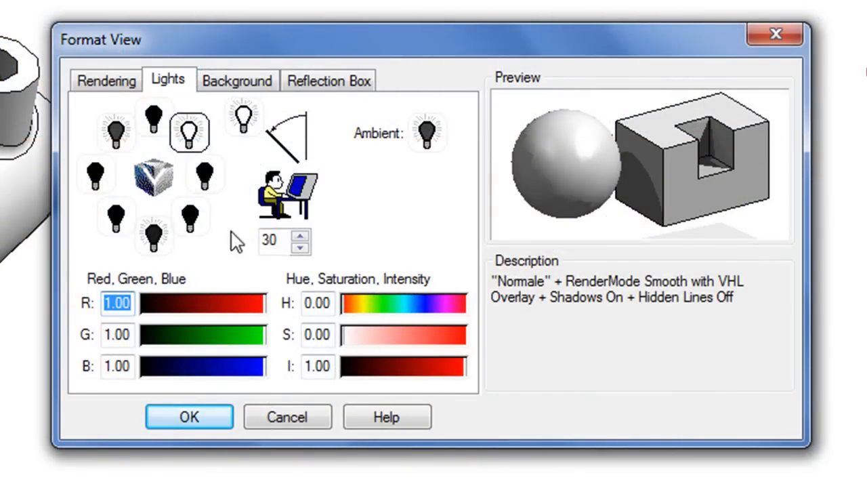
mouse_move(251, 163)
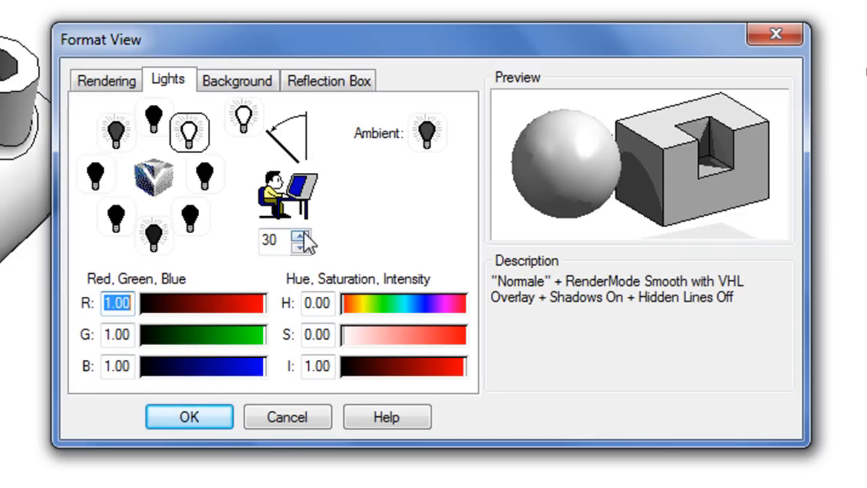
Step: Step the lighting angle spinner up from 30 toward 50 on the Lights tab
left_click(298, 235)
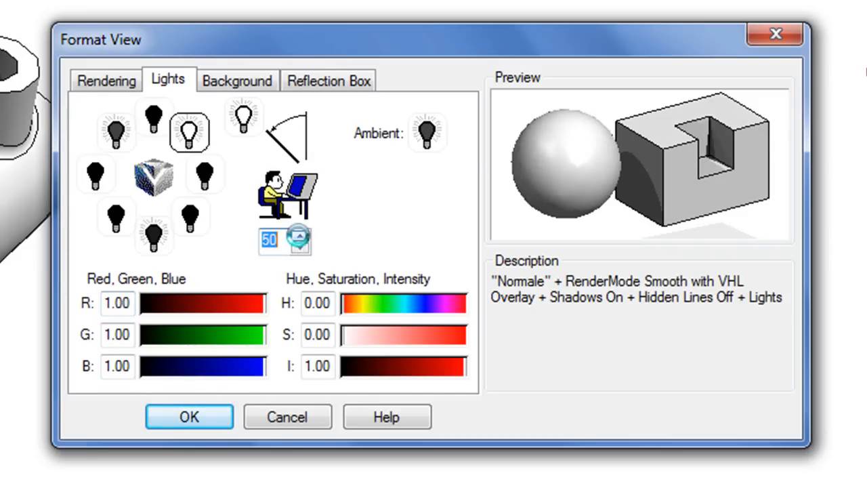
left_click(300, 234)
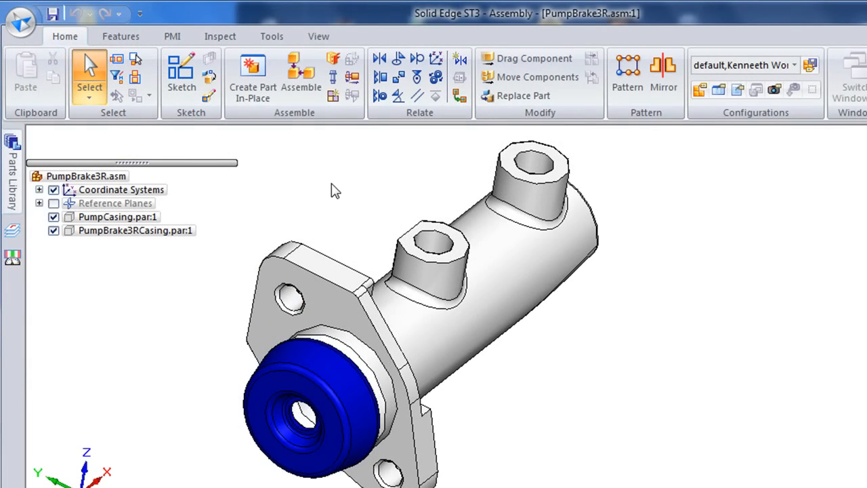
Step: Enter the ERA environment for PumpBrake3R.asm from the Tools tab
left_click(271, 36)
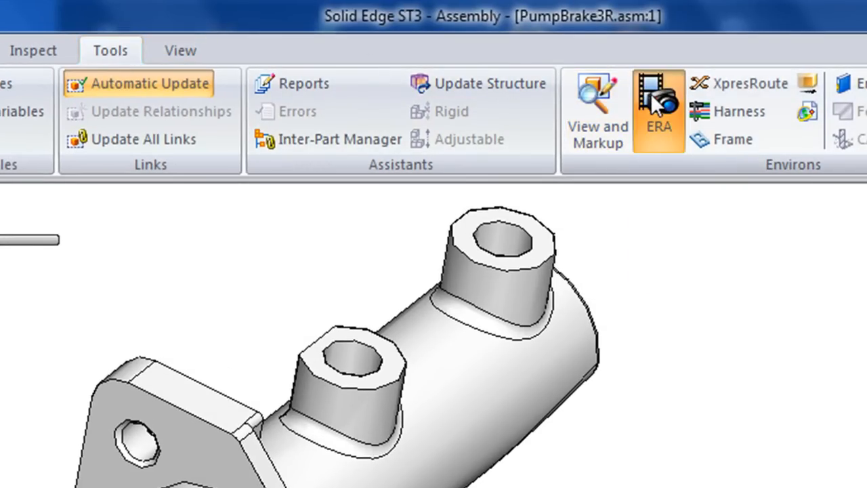
left_click(657, 110)
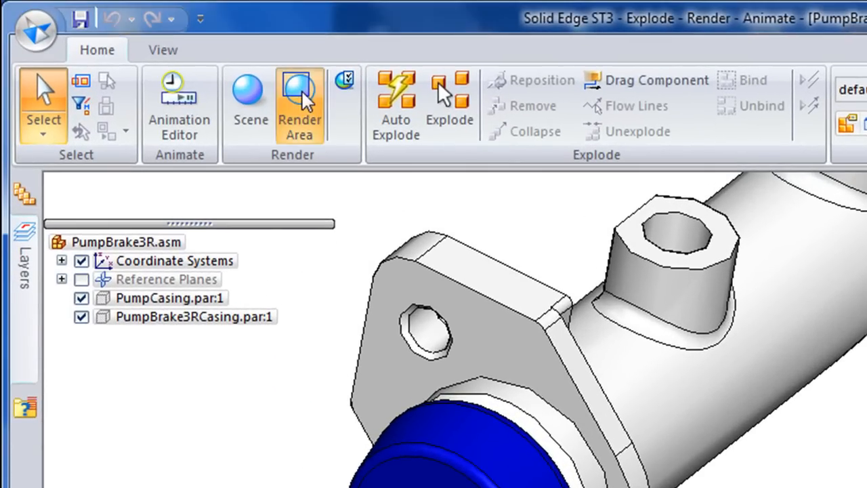
Step: Start Render Area to bring up the pump brake's session entities panel
left_click(299, 102)
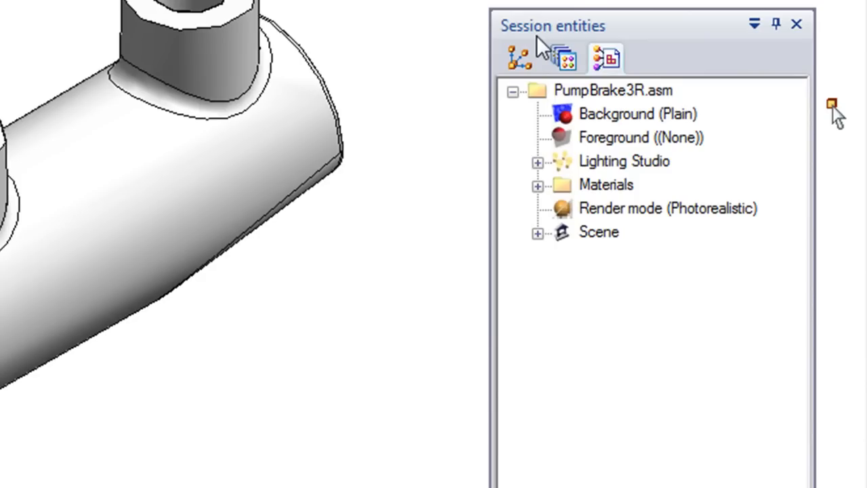
mouse_move(605, 58)
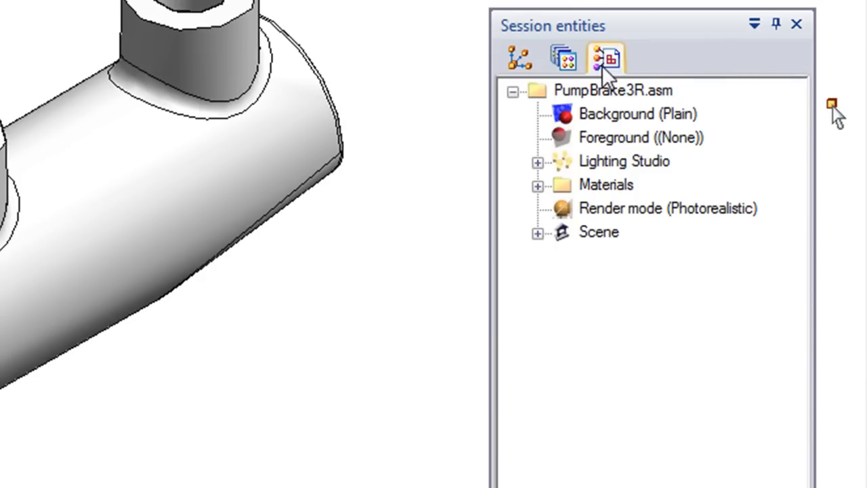
mouse_move(604, 57)
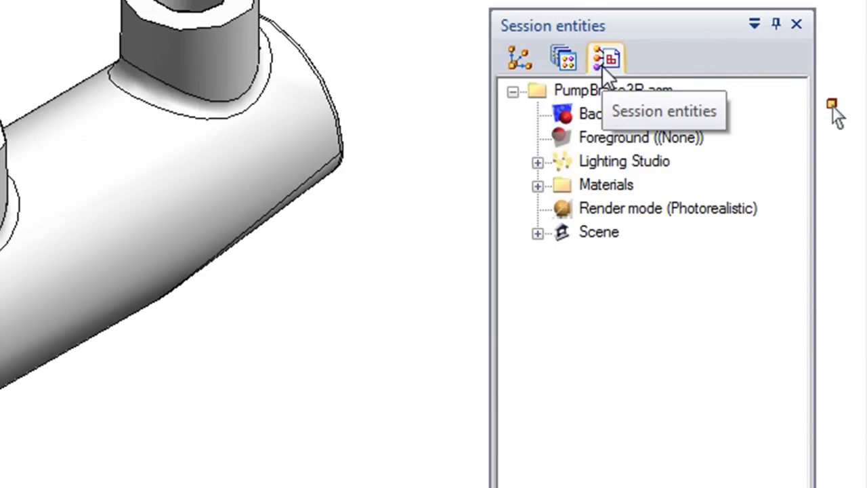
Step: Expand session Materials, select Plastica blu, and show the Predefined Archives library
left_click(537, 184)
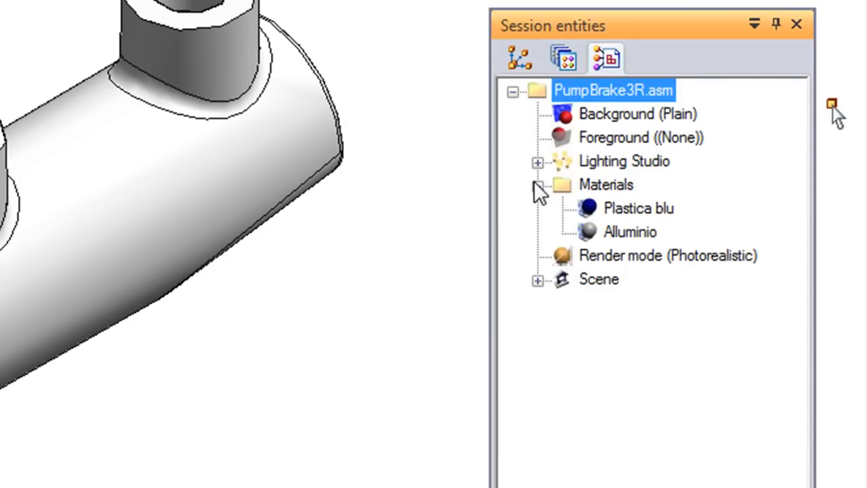
left_click(638, 208)
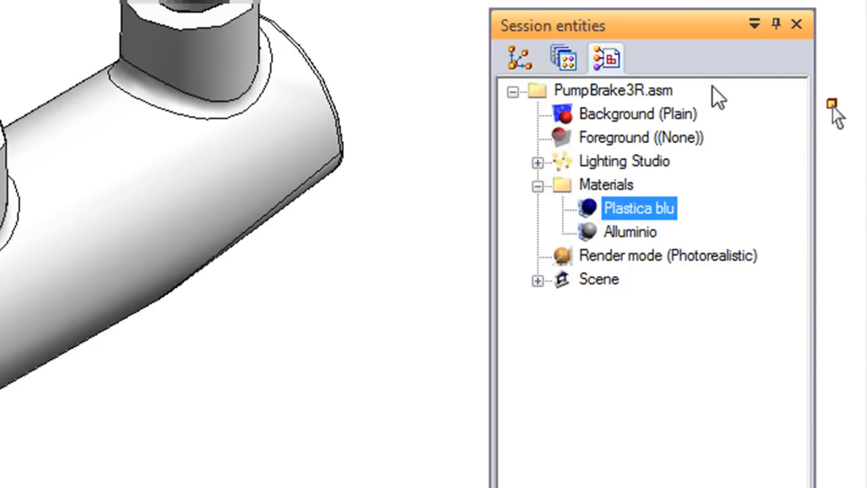
left_click(563, 58)
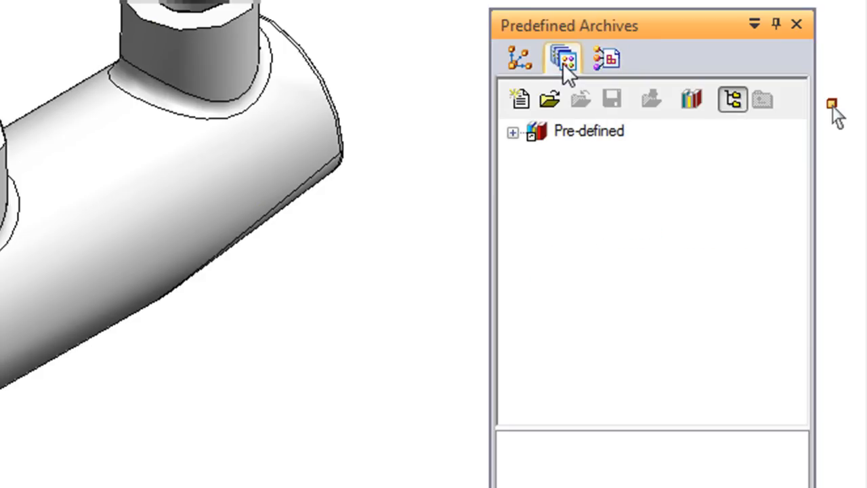
Step: Expand Pre-defined > Materials > Plastics > Shiny in the archives library
left_click(513, 132)
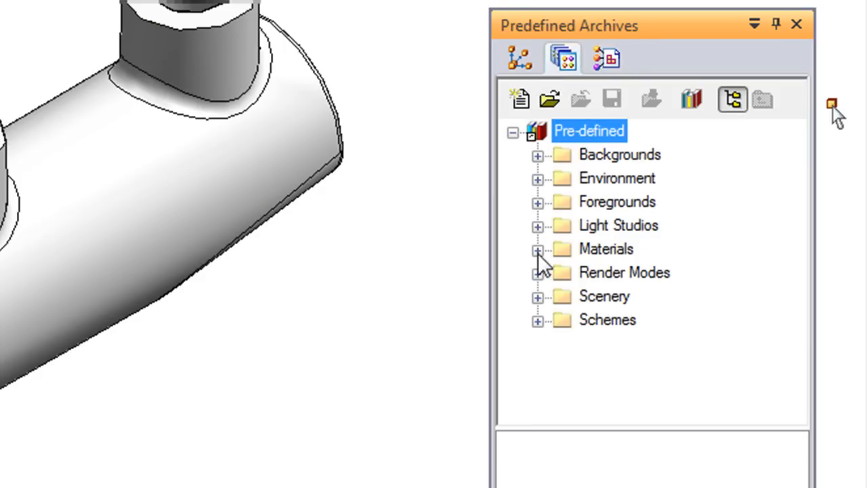
left_click(537, 249)
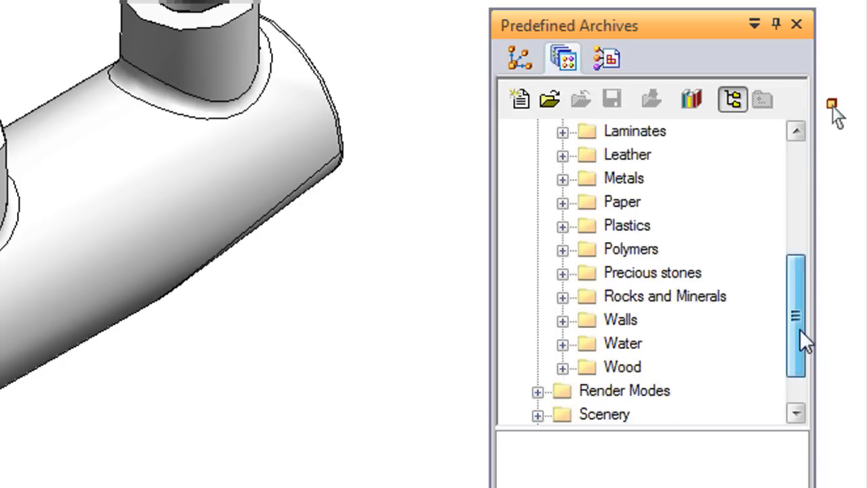
scroll("down", 3)
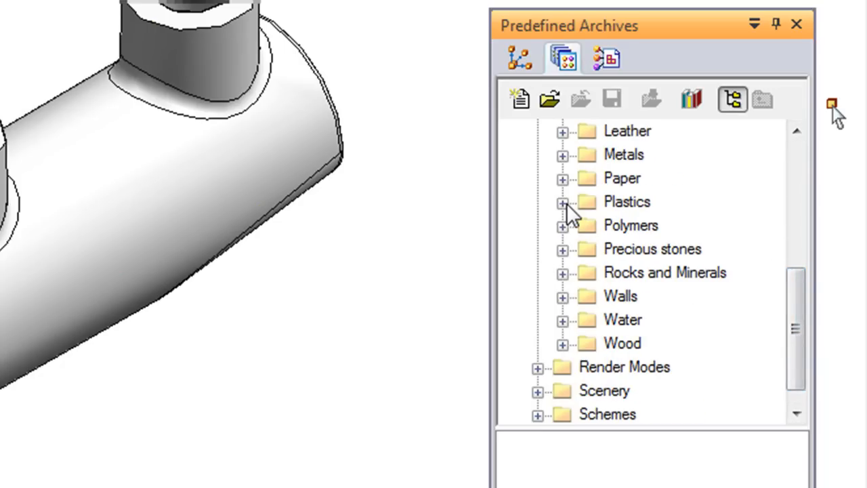
left_click(562, 202)
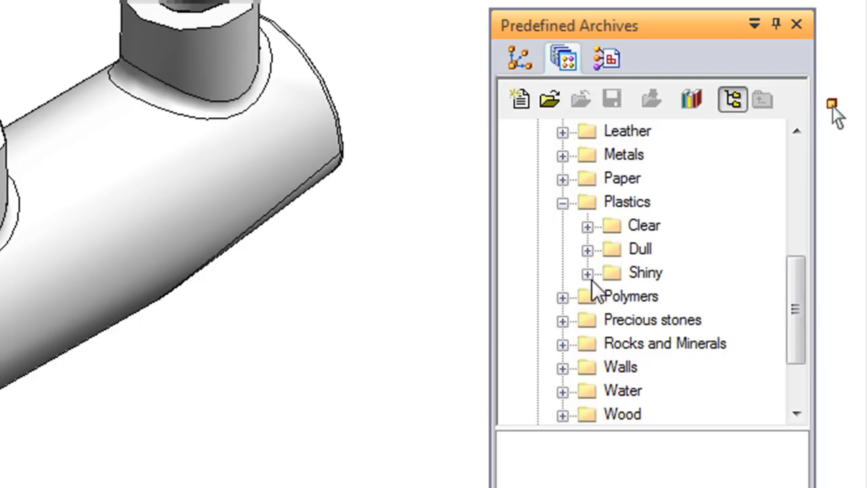
left_click(587, 272)
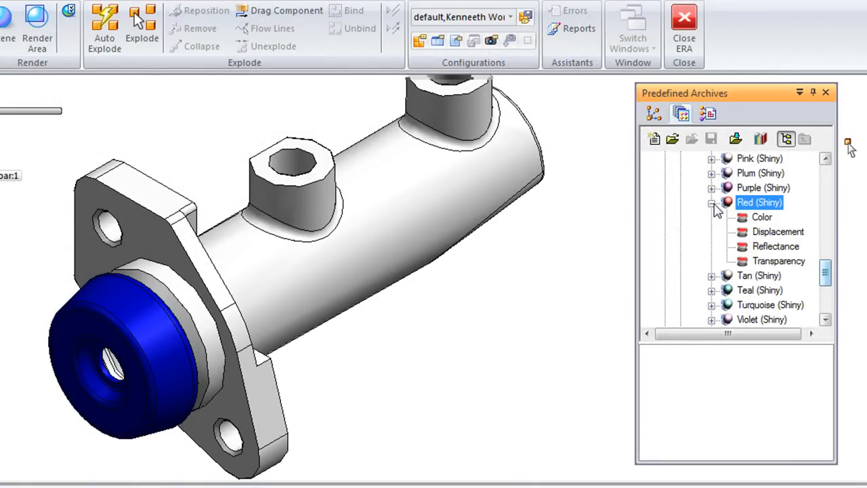
mouse_move(768, 236)
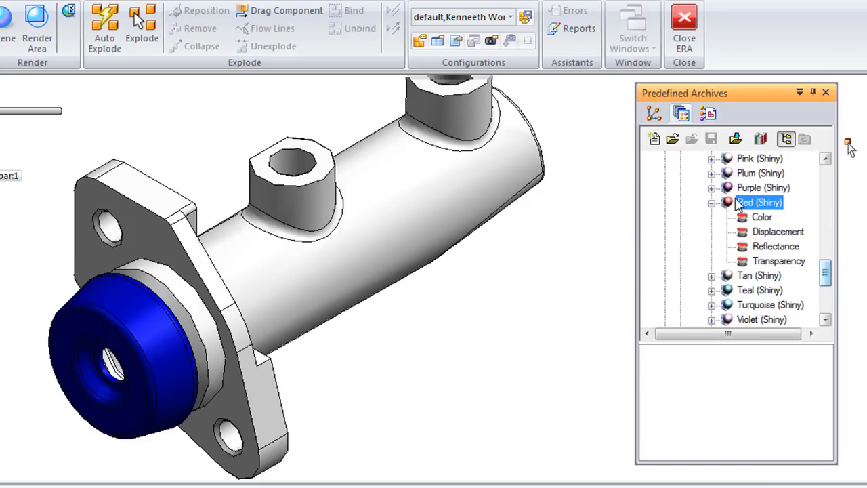
Step: Apply Red (Shiny) to the blue end cap and collapse its material details
left_click(122, 352)
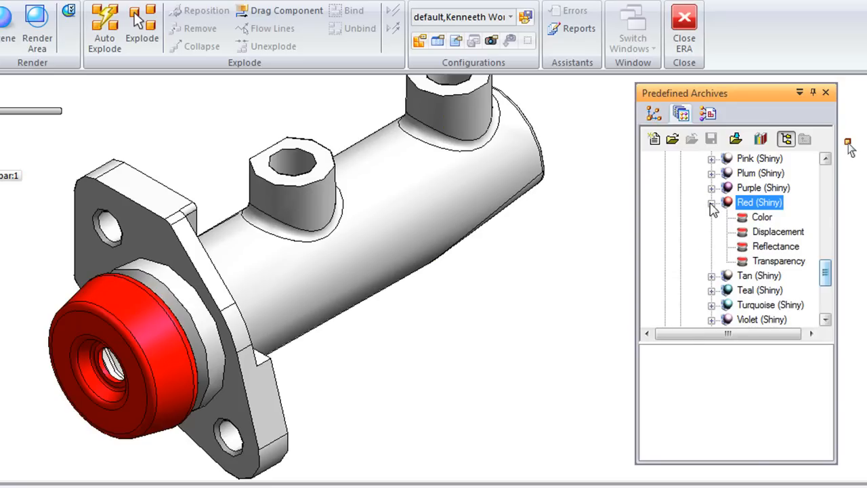
left_click(712, 202)
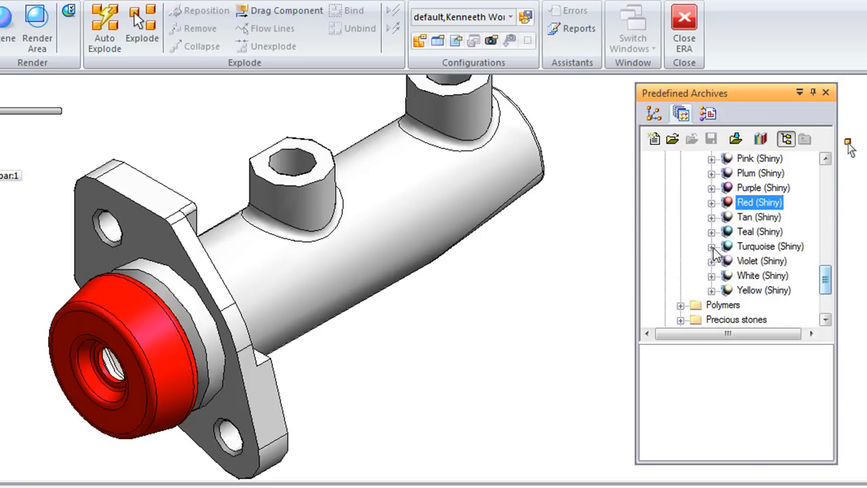
left_click(711, 246)
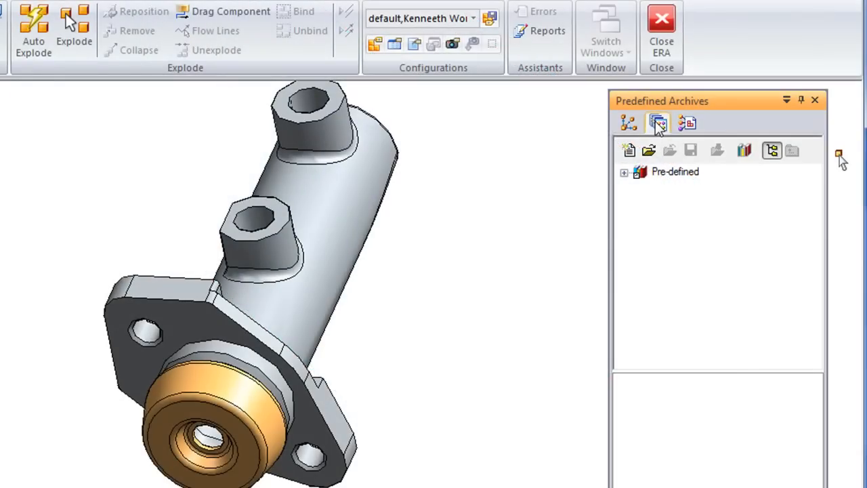
Step: Apply the Tiled Floor square base scene and edit its Base definition
left_click(623, 171)
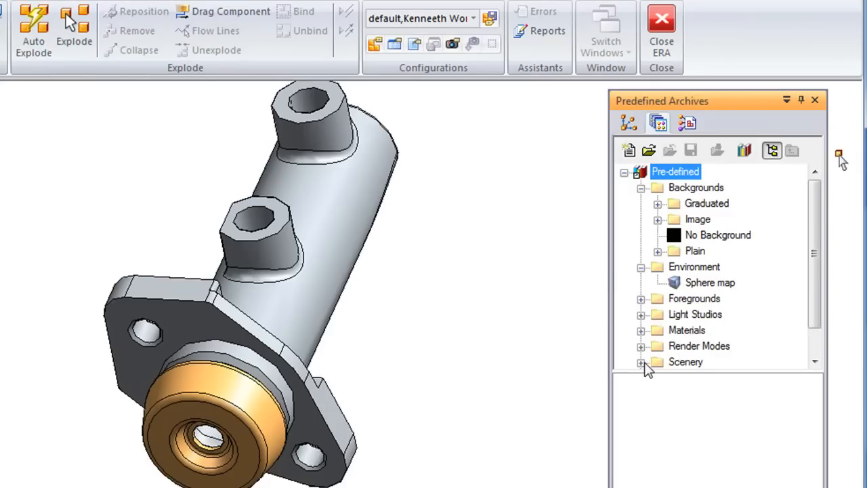
scroll("down", 3)
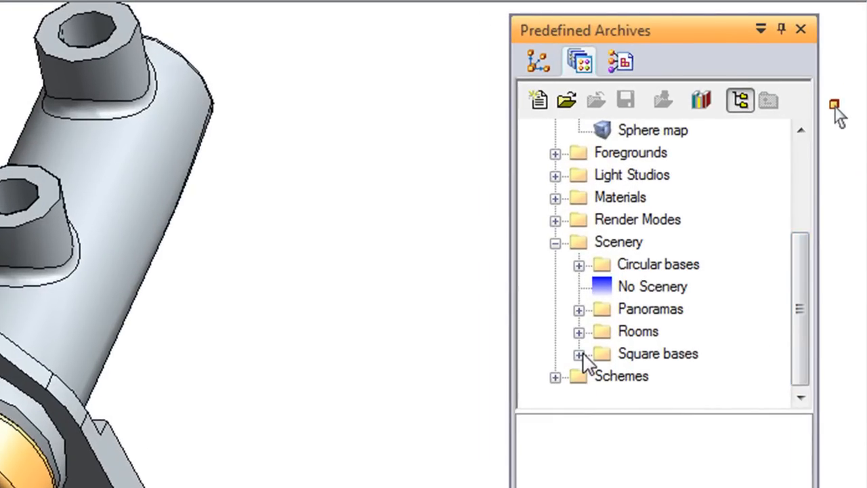
left_click(579, 352)
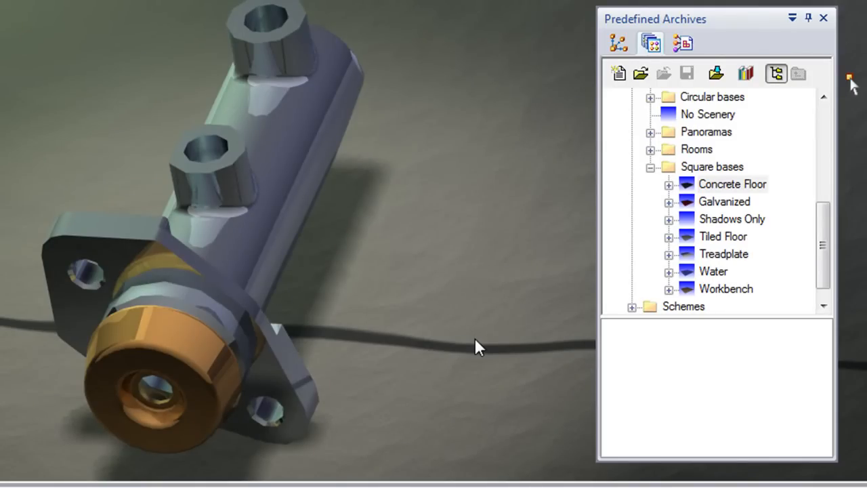
right_click(724, 253)
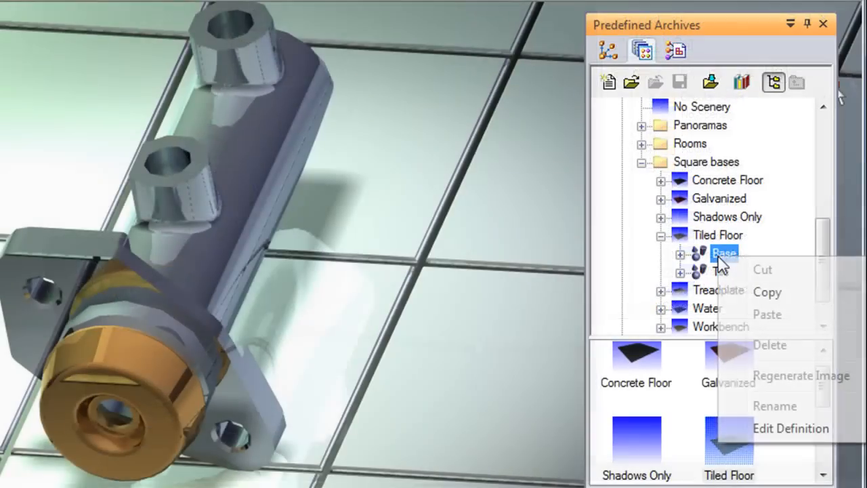
left_click(790, 428)
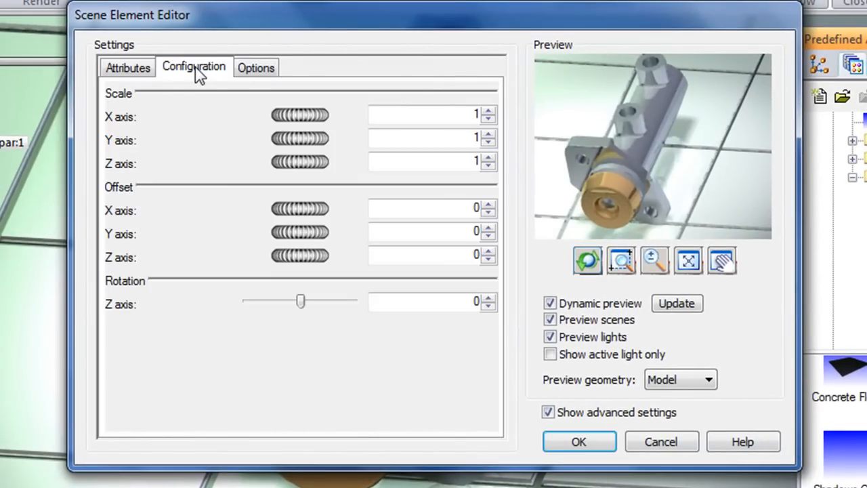
Step: Set the floor base scale X, Y, Z to 0.5, then open Lighting Studio's editor
left_click(423, 115)
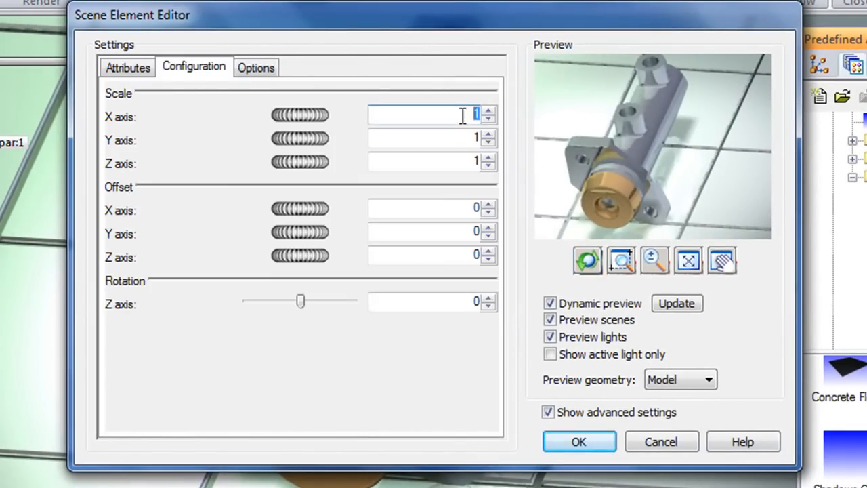
type("0.5")
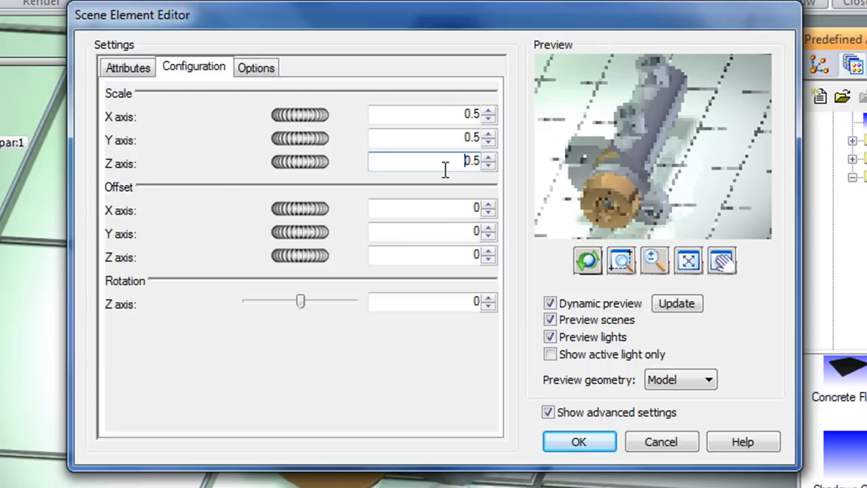
left_click(579, 441)
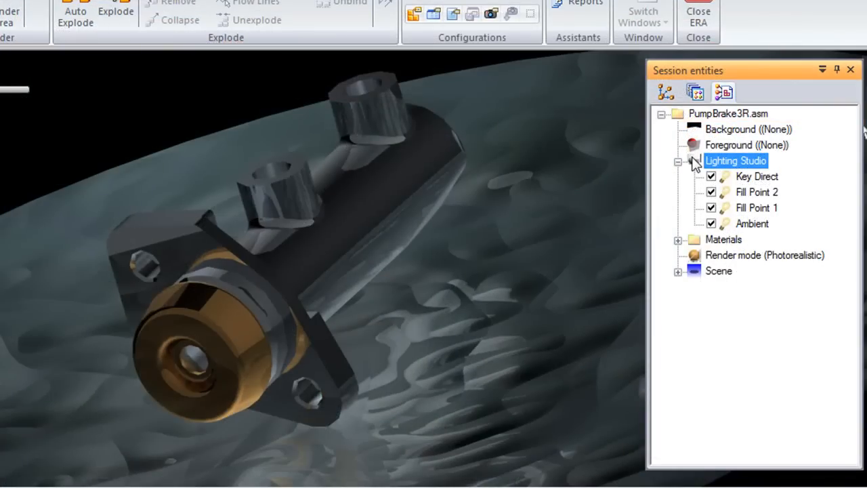
right_click(735, 161)
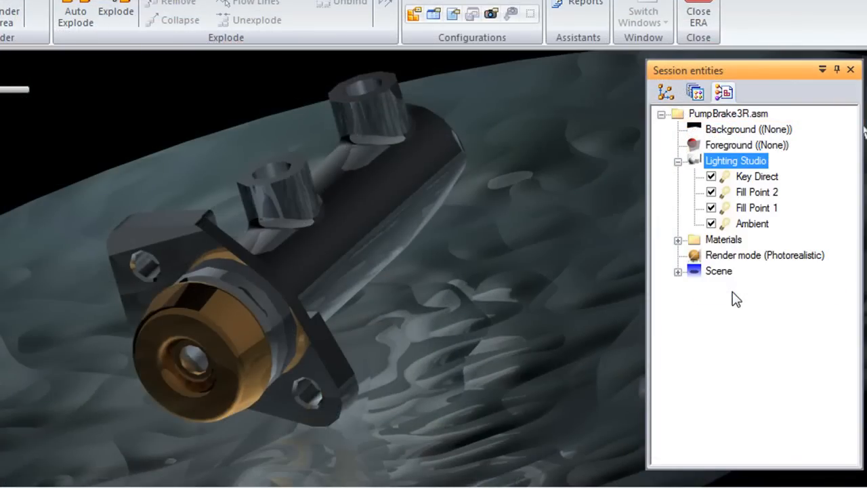
double_click(735, 160)
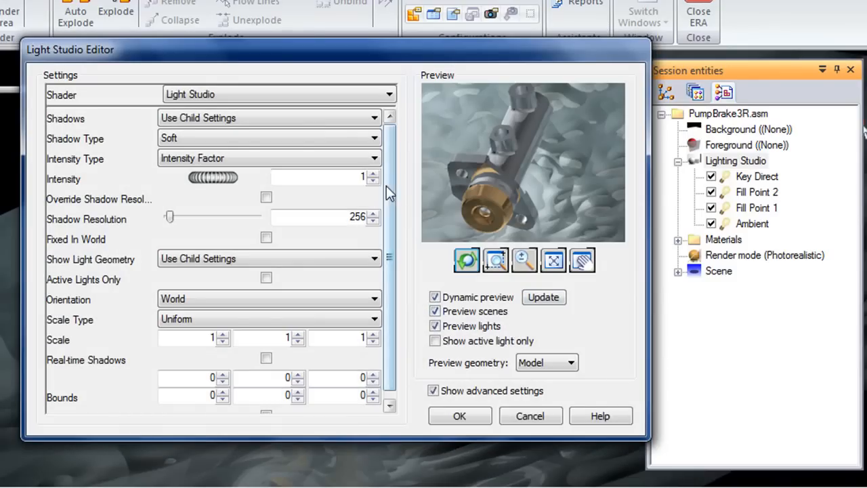
Step: Raise light intensity to 1.22 and accept, then open the Tiled Floor base's actions
left_click(372, 175)
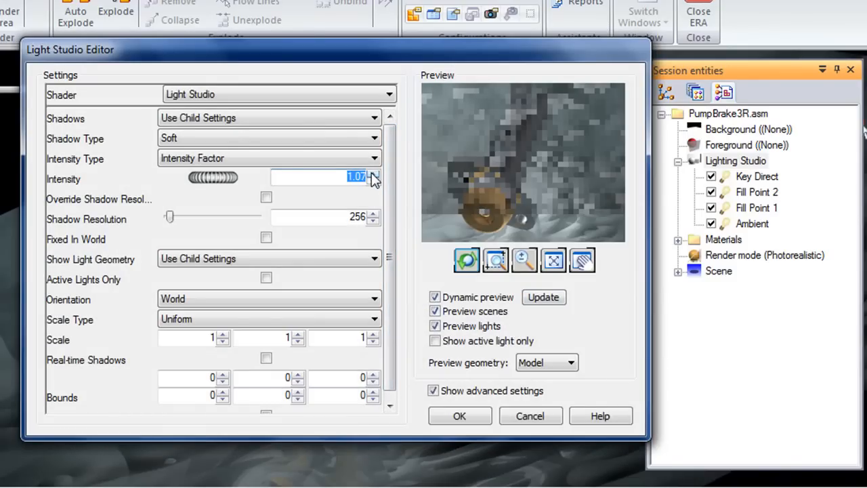
left_click(373, 174)
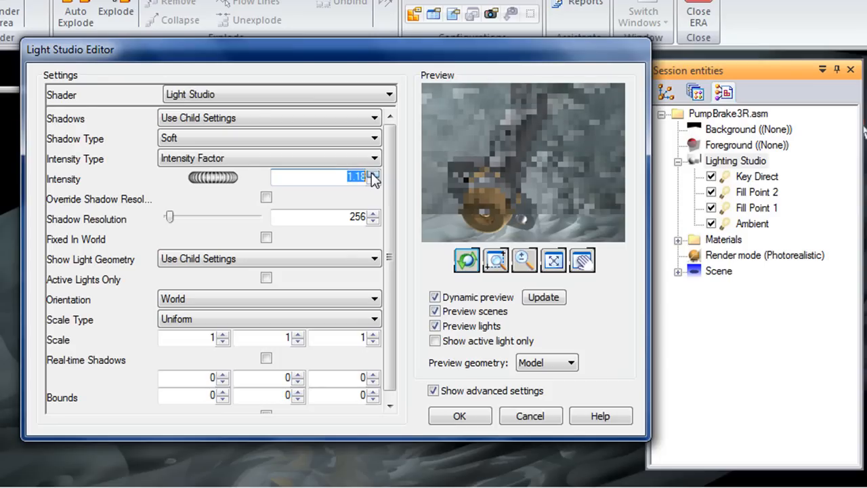
left_click(372, 173)
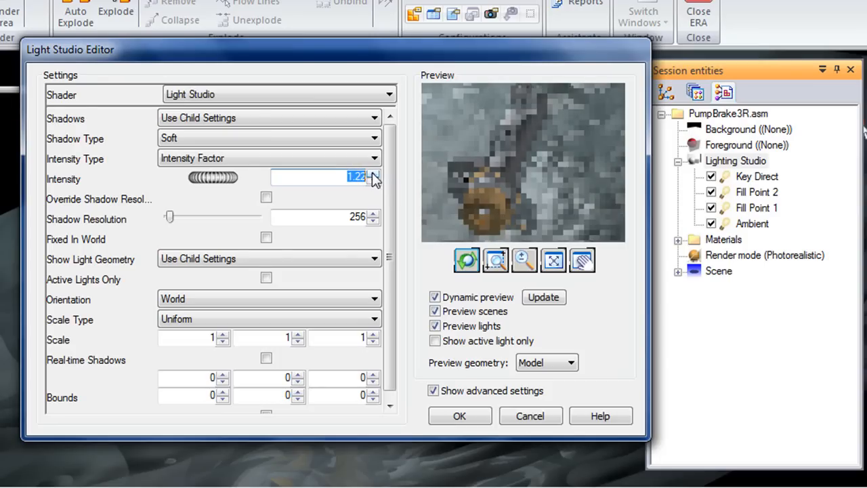
left_click(543, 297)
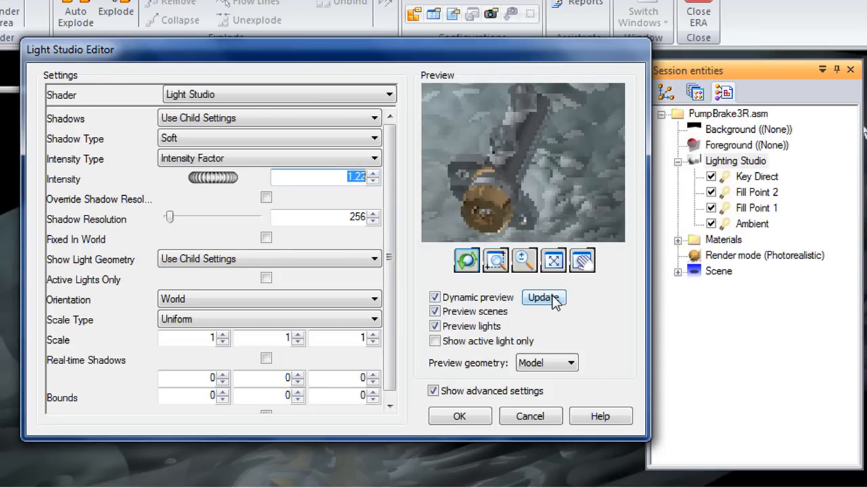
left_click(543, 297)
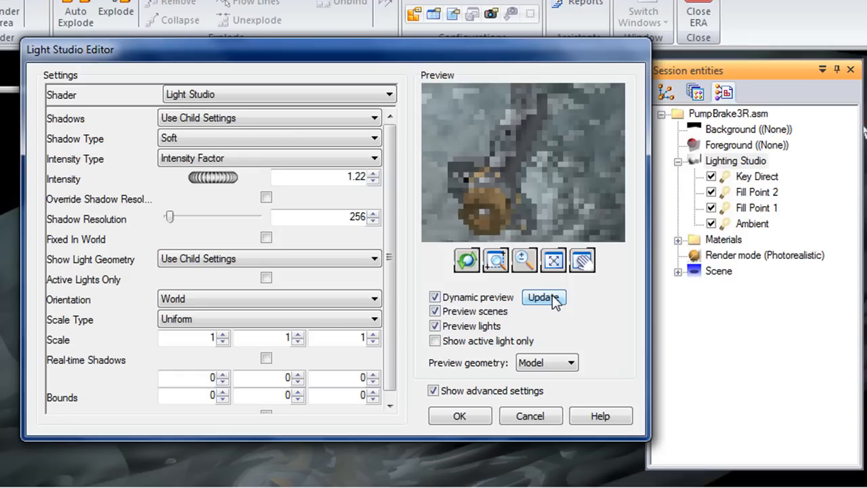
left_click(543, 297)
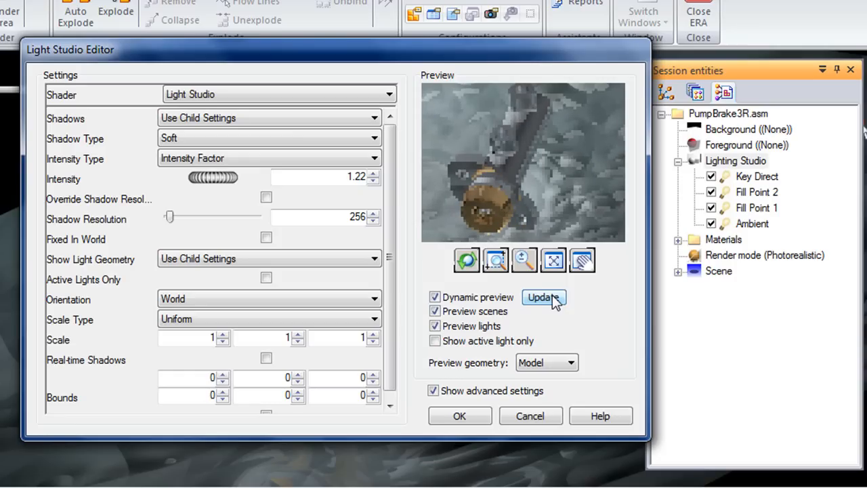
left_click(543, 298)
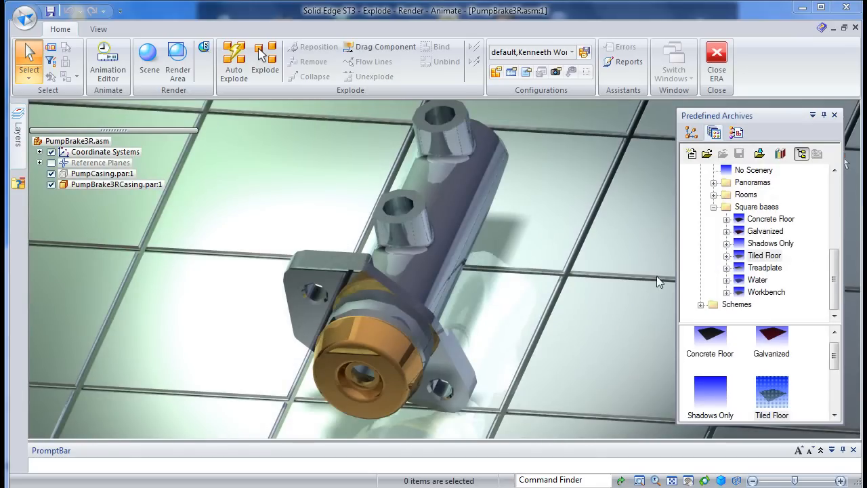
left_click(726, 255)
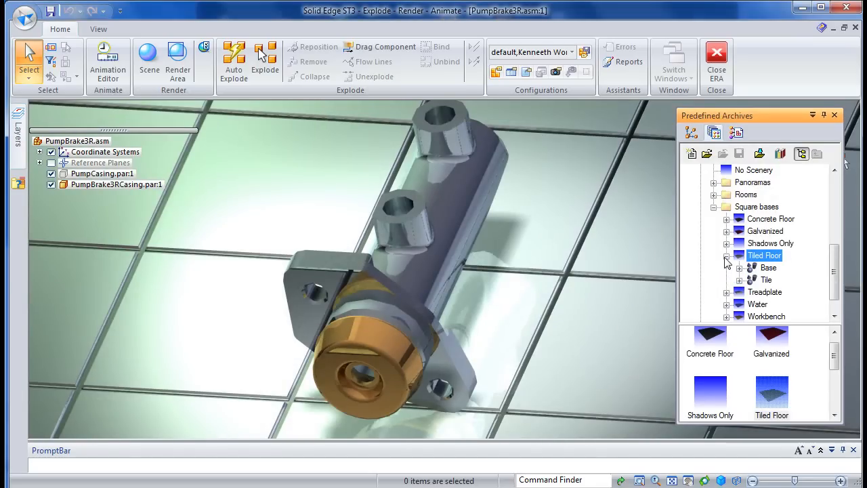
right_click(769, 267)
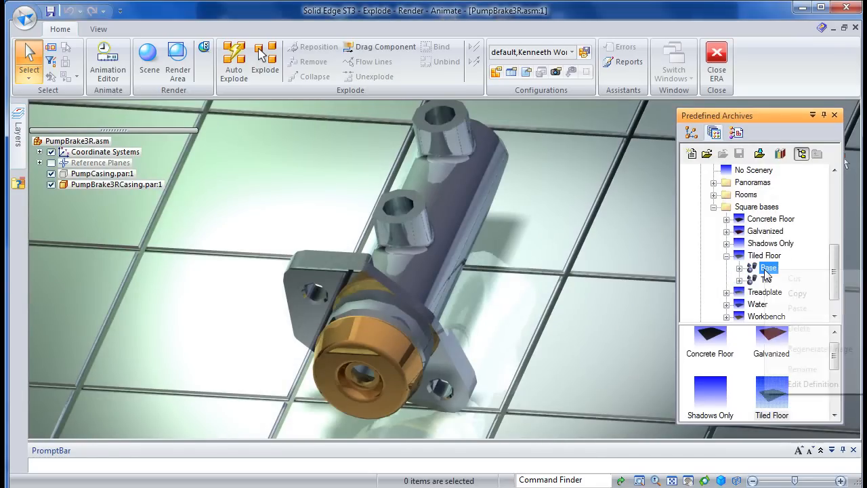